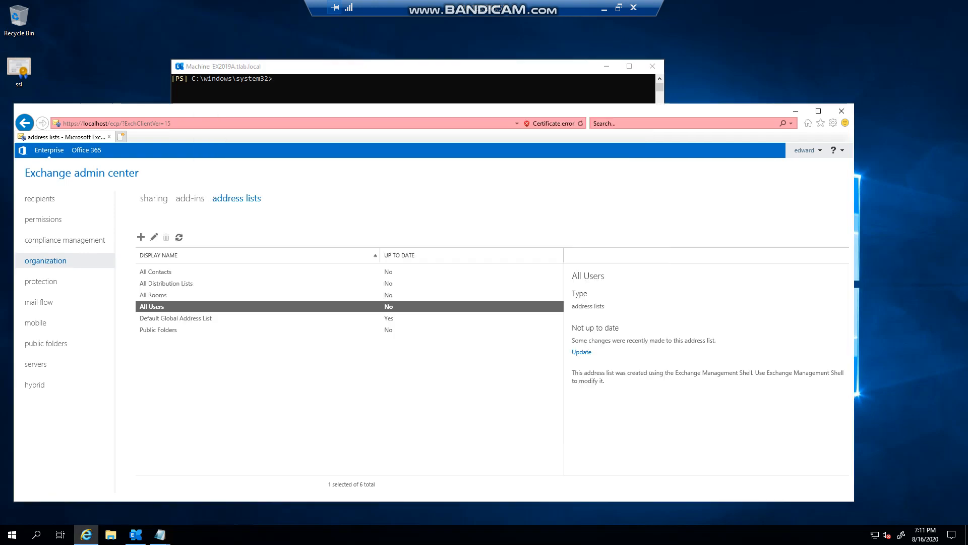
Select the Default Global Address List in EAC address lists to view its details
double_click(80, 173)
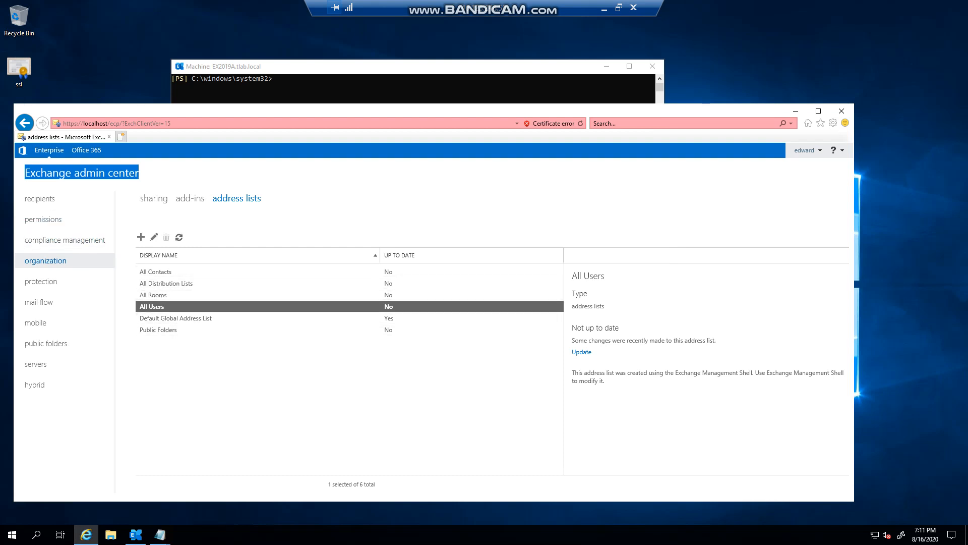
click(176, 318)
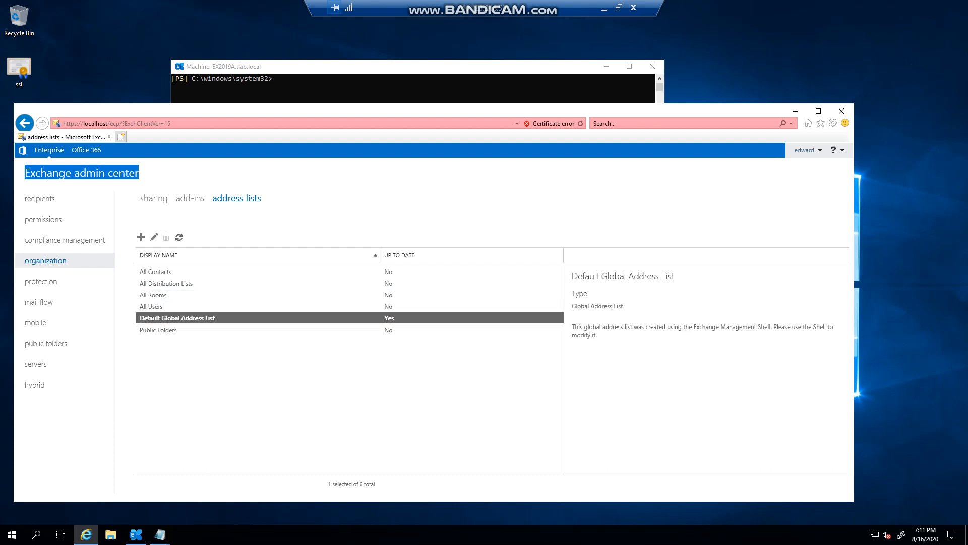
drag(572, 327, 598, 334)
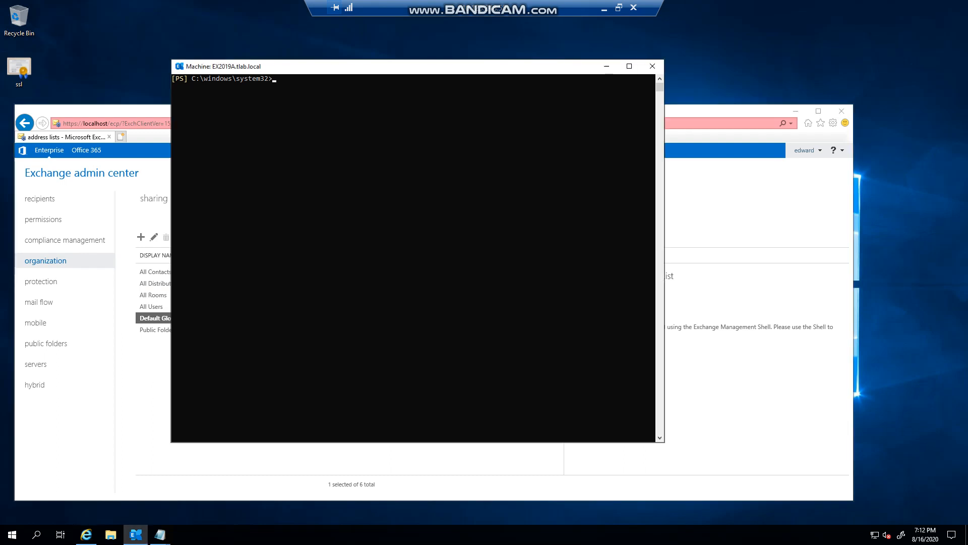
Type Get-OfflineAddressBook -Identity "asdfsadf" | at the Exchange Management Shell prompt
text(get-)
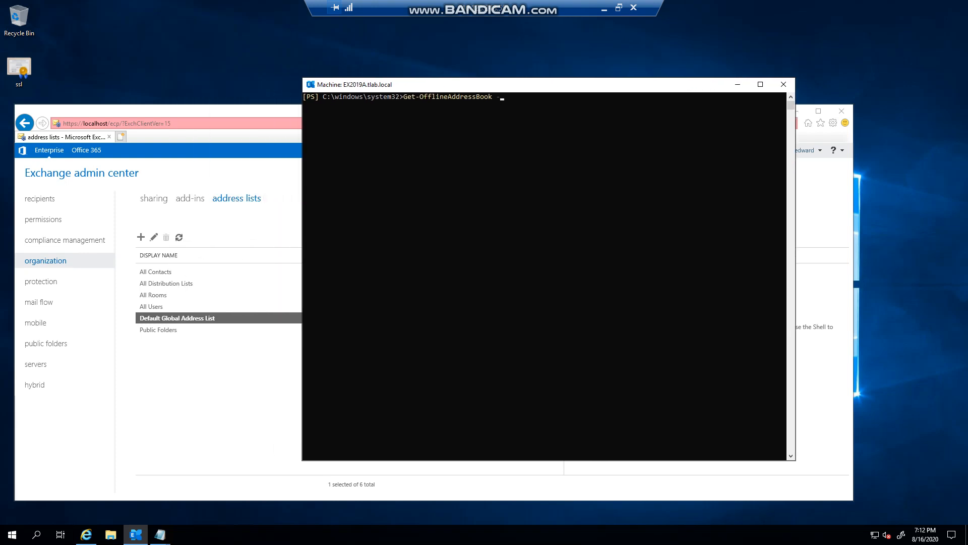
text(-Identity ")
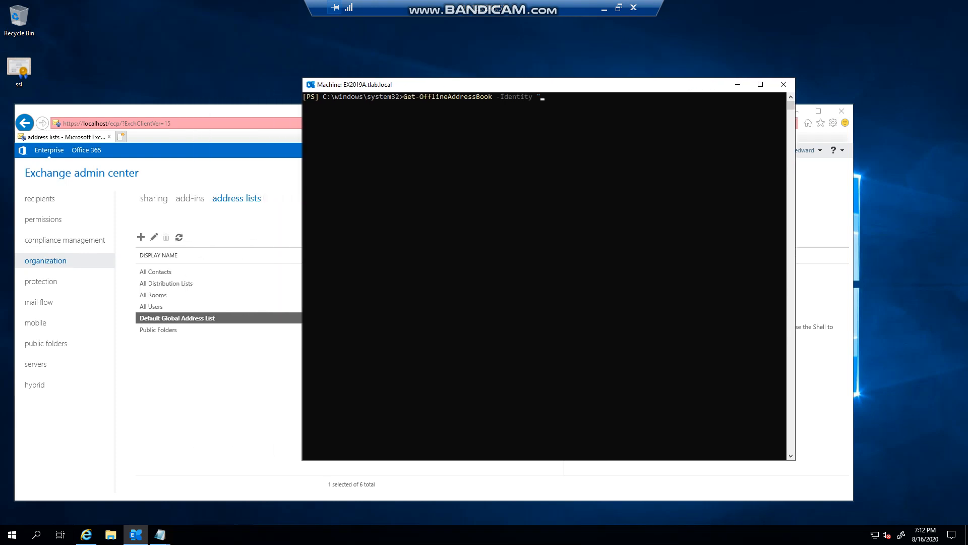
text(asdfsadf)
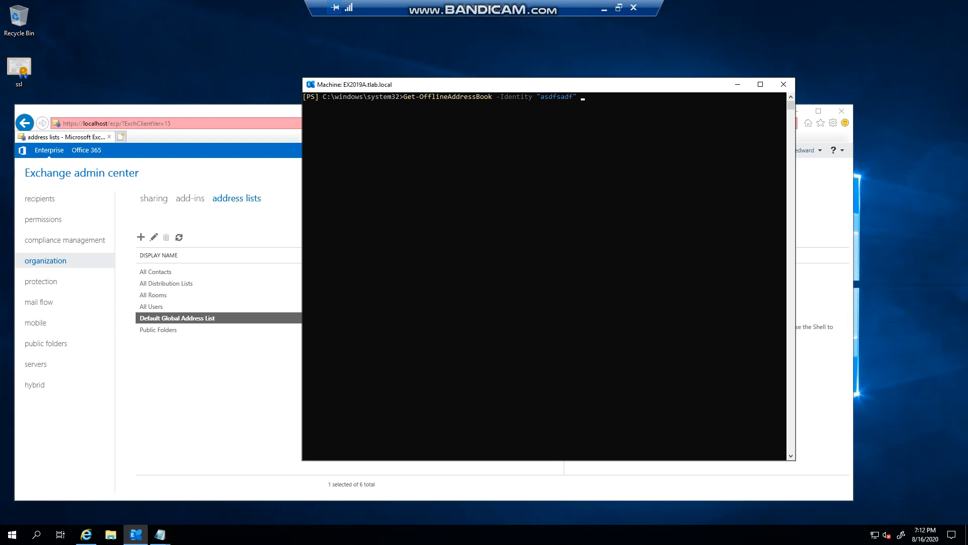
text(|)
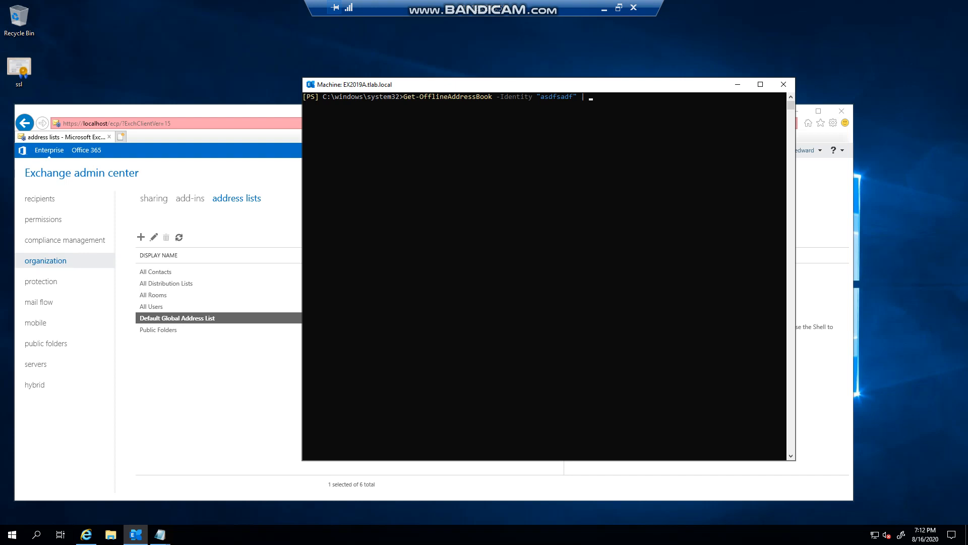